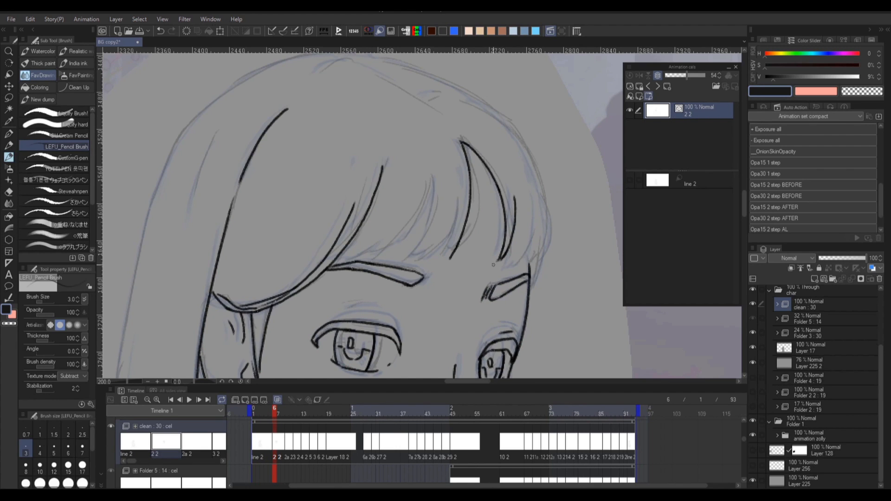
# - Ink the girl's remaining hair strokes with the pencil on the clean layer
pyautogui.moveTo(494, 267); pyautogui.dragTo(537, 147)
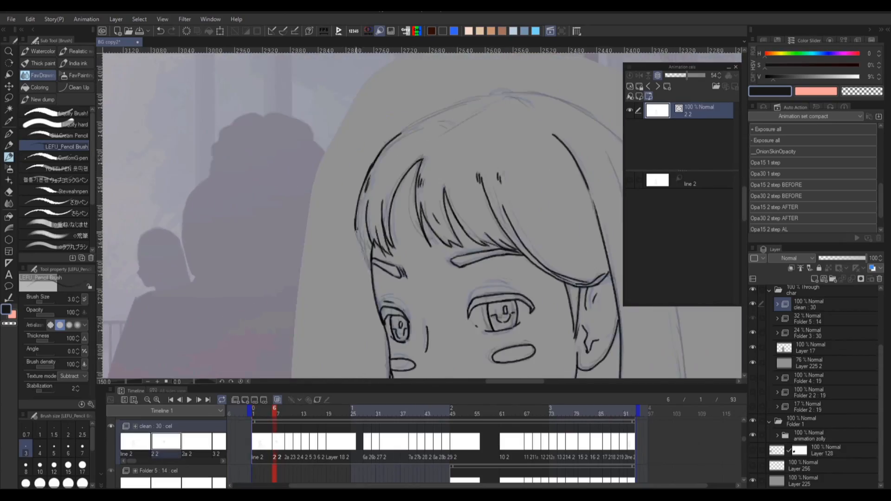
pyautogui.moveTo(357, 216); pyautogui.dragTo(364, 284)
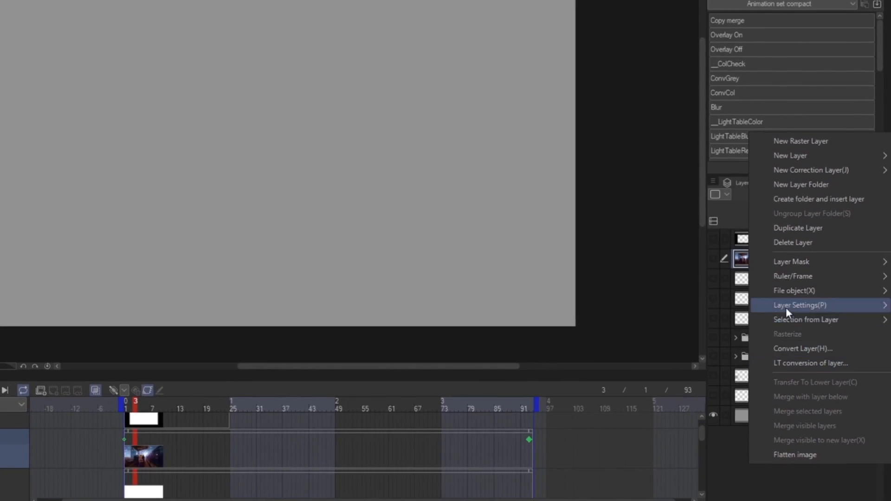
pyautogui.moveTo(793, 276)
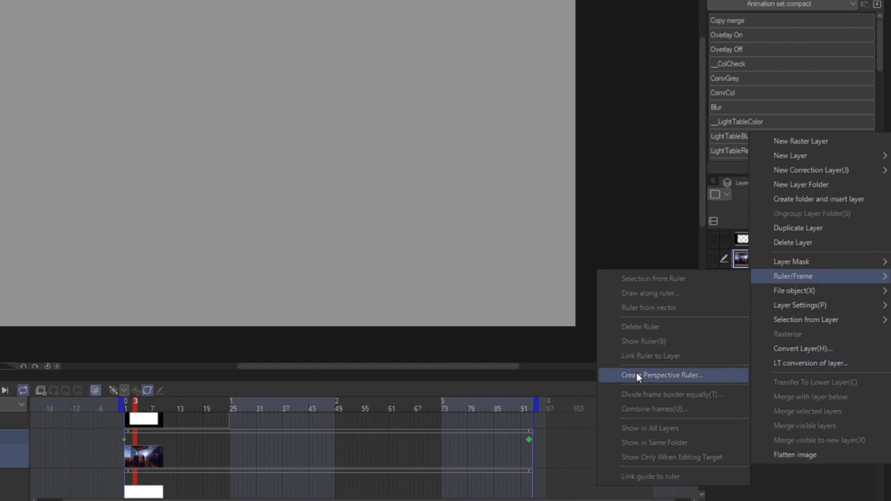
# - Create a 1-point perspective ruler on a new layer and assign Perspective ruler 1 as the cel
pyautogui.click(661, 375)
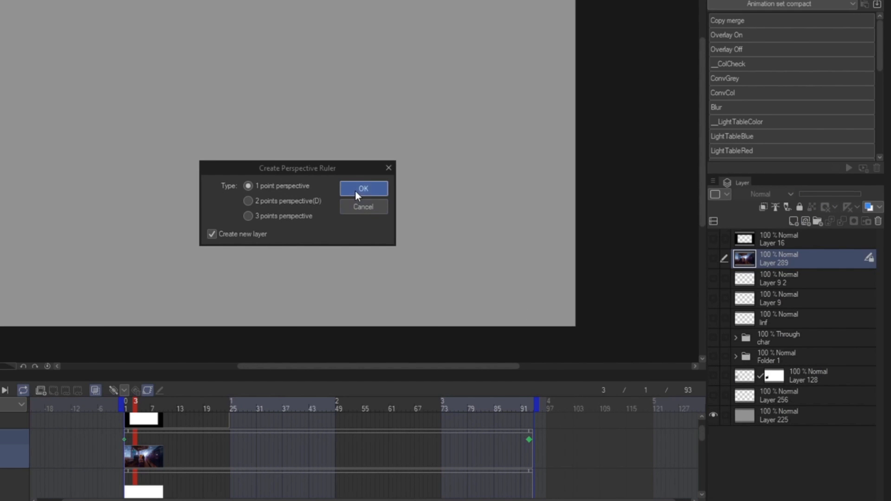
pyautogui.click(363, 188)
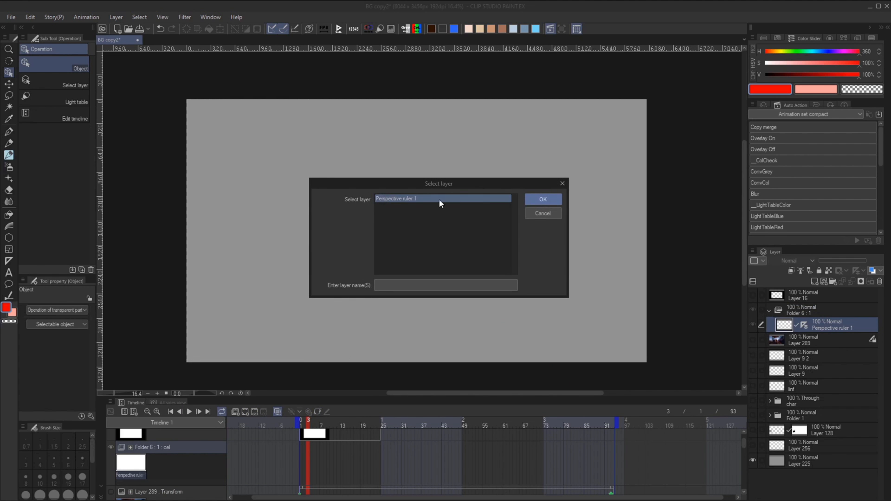
pyautogui.click(541, 199)
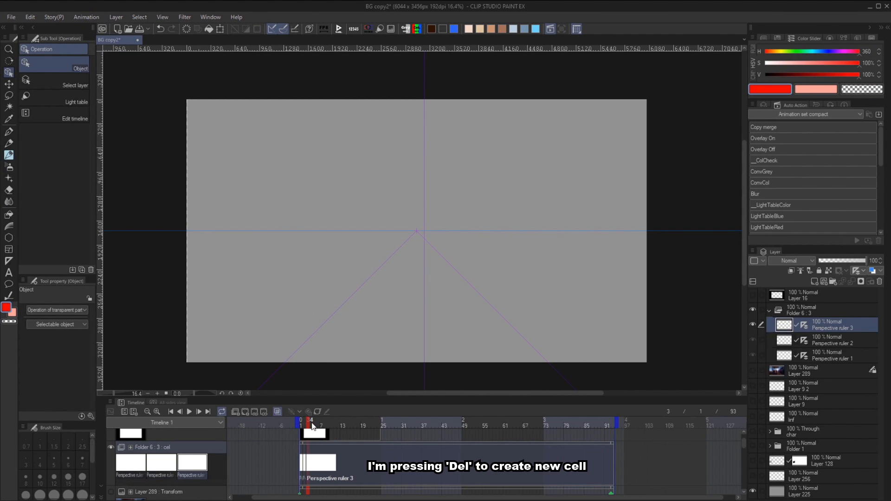
pyautogui.press('Delete')
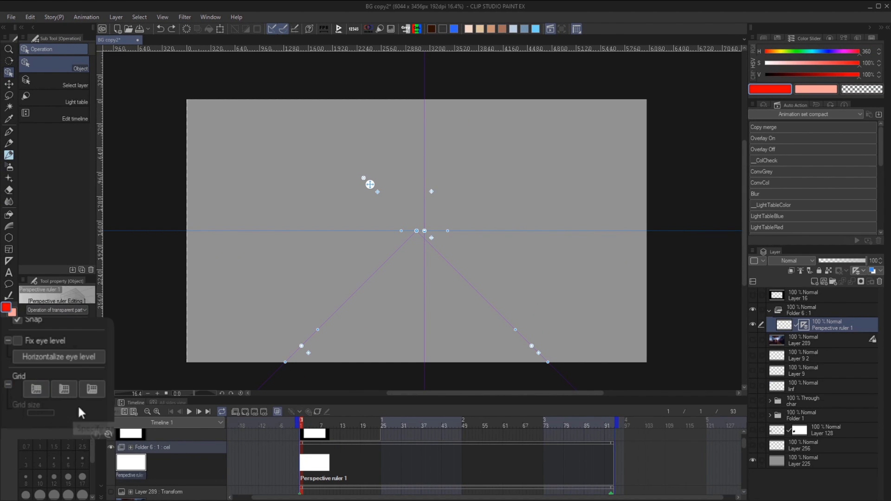
# - Show the perspective grids, set grid size to 119.4, and align a guide line with the frame
pyautogui.click(91, 390)
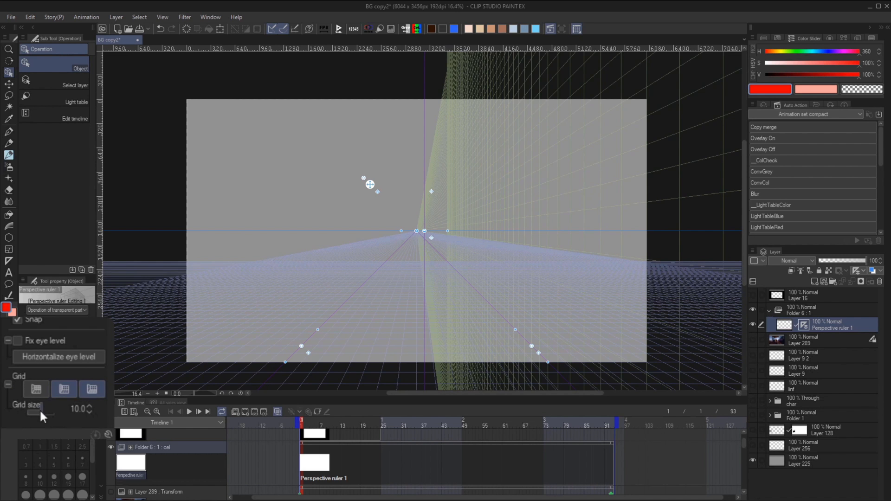
pyautogui.moveTo(28, 415); pyautogui.dragTo(51, 415)
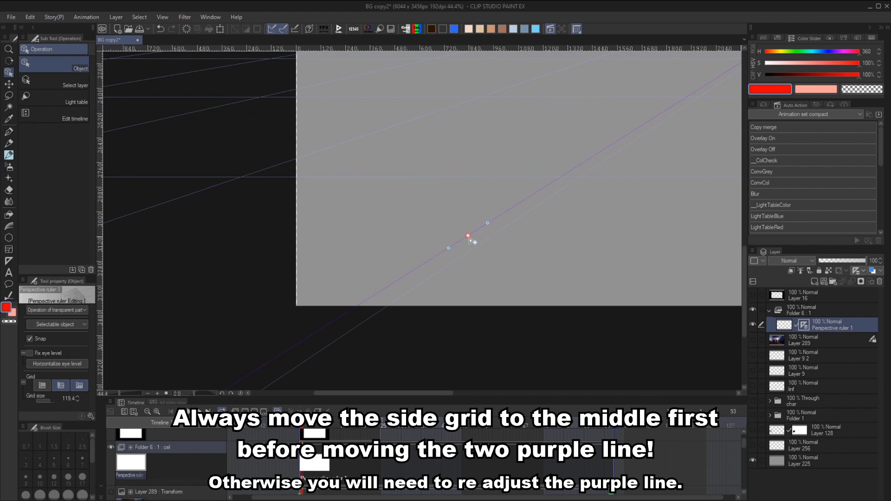
pyautogui.moveTo(468, 236); pyautogui.dragTo(474, 247)
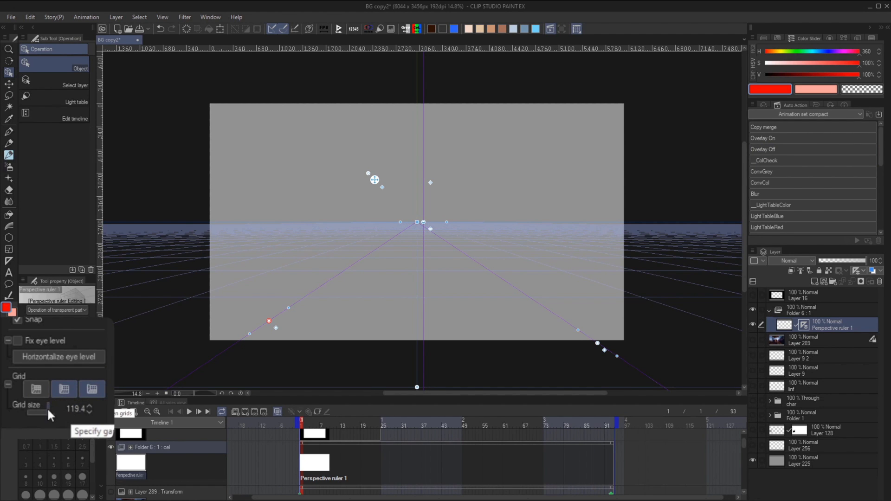
pyautogui.moveTo(43, 416); pyautogui.dragTo(63, 417)
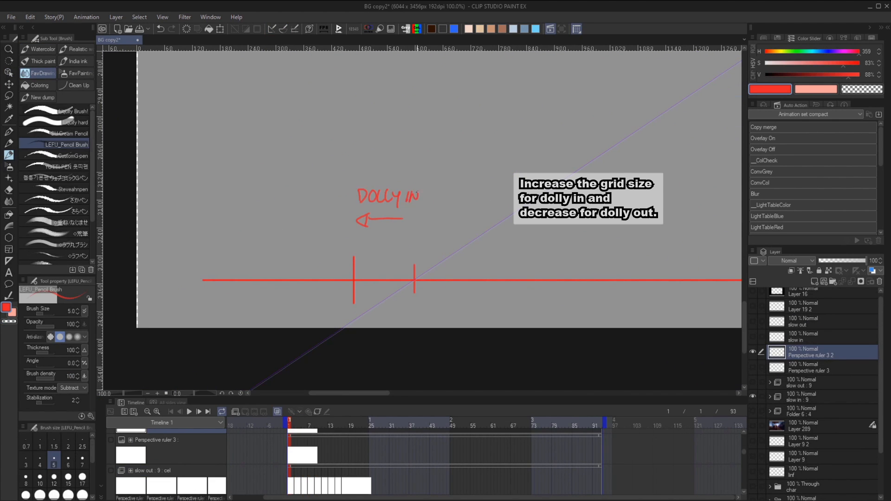
# - Review the DOLLY IN notes on the canvas before moving to the Animation document
pyautogui.moveTo(426, 226); pyautogui.dragTo(463, 226)
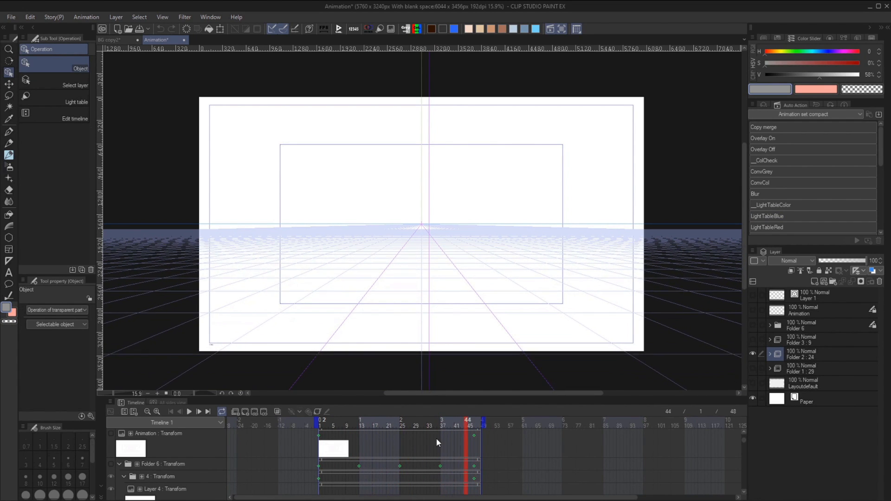
# - Return to the background document and jump to a frame within the slow-out cels
pyautogui.click(427, 425)
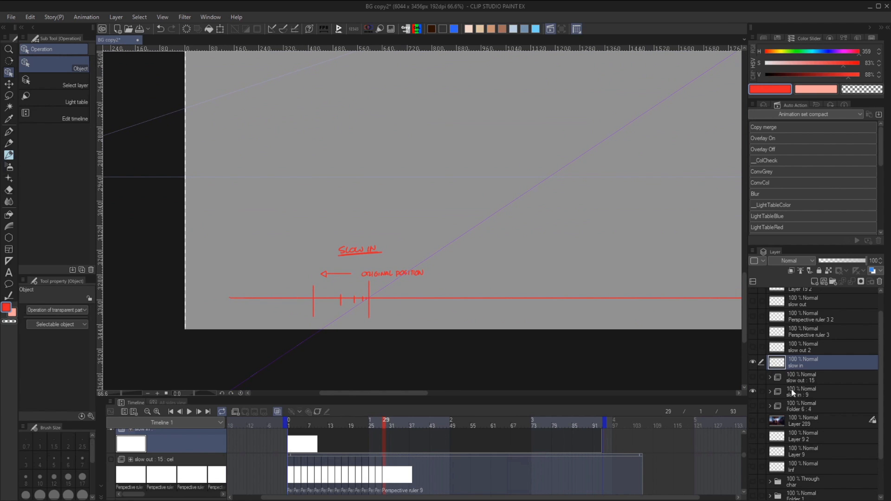
pyautogui.moveTo(772, 395)
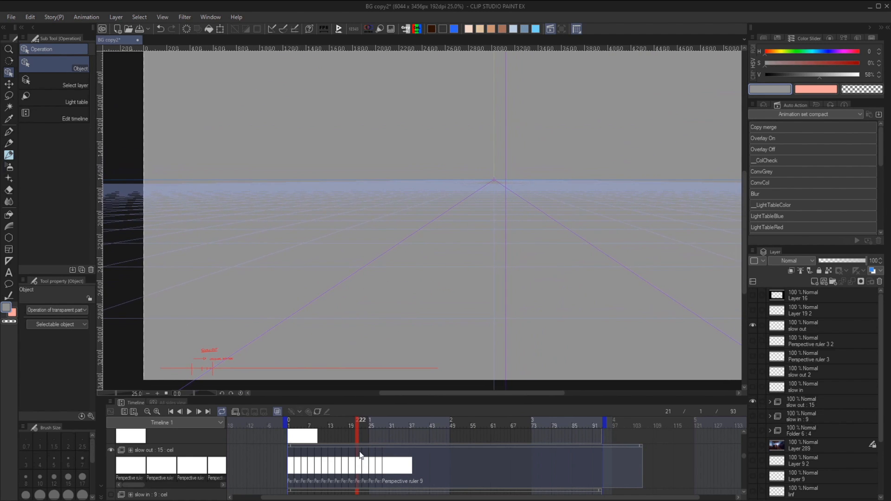
pyautogui.click(289, 425)
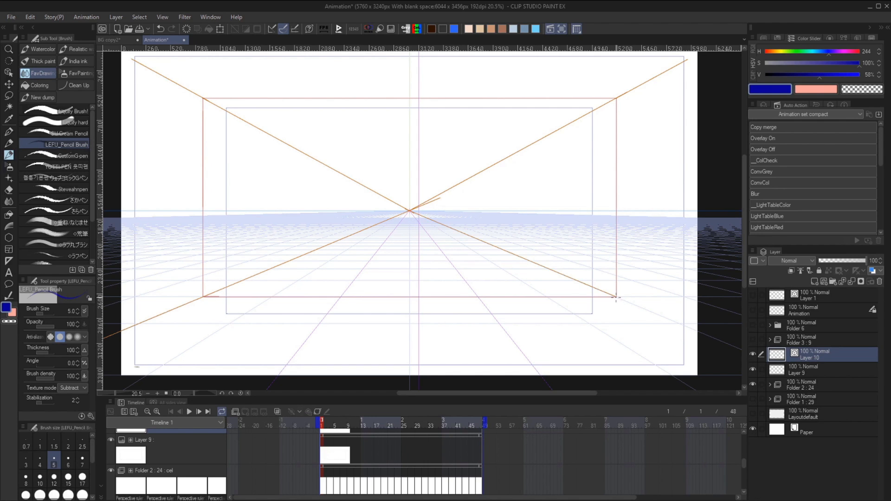
# - Begin organizing the nested rectangle folders inside Folder 7
pyautogui.click(813, 370)
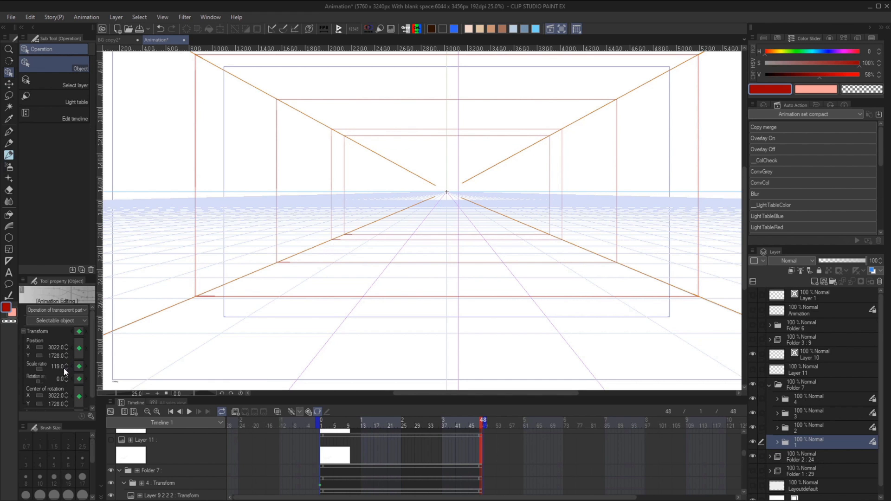
# - Enable a 1.50 × 1.50 overflow frame in Canvas Properties, then play the dolly animation
pyautogui.click(370, 420)
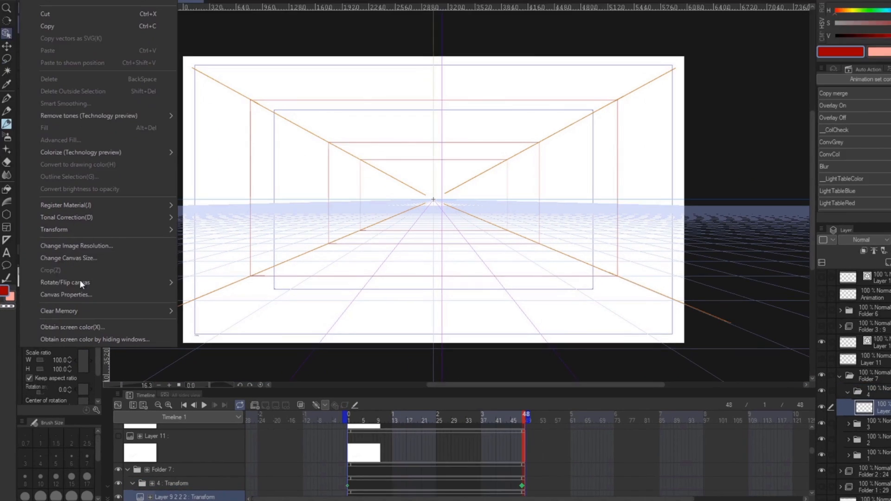
pyautogui.click(66, 294)
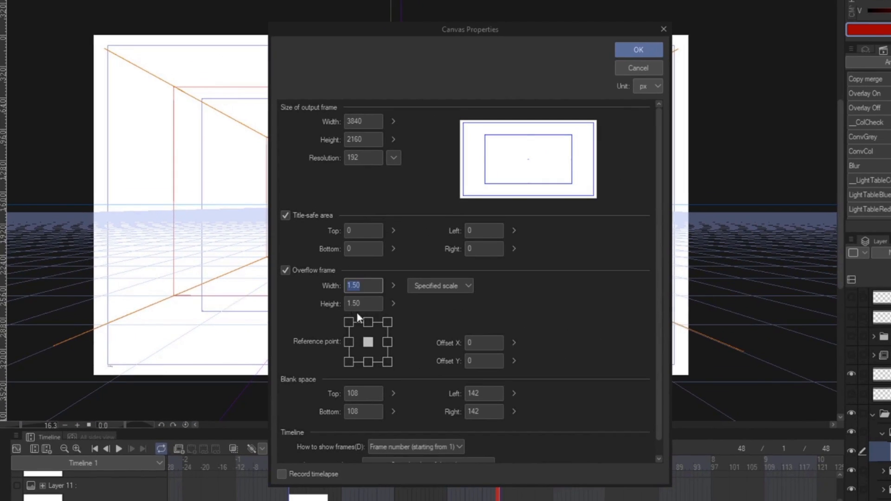
pyautogui.click(638, 50)
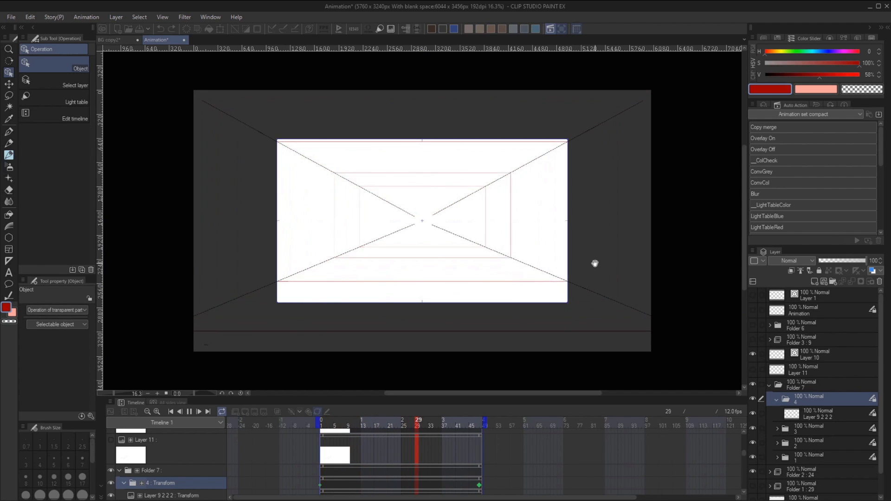
pyautogui.click(337, 420)
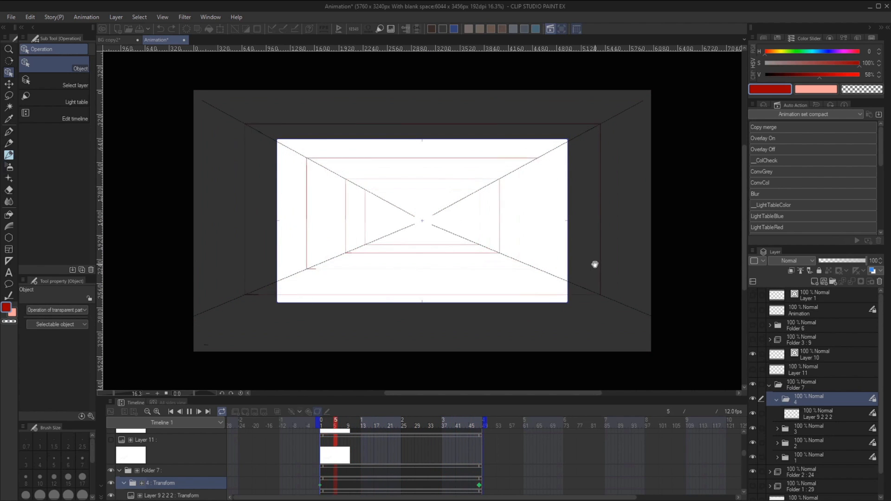